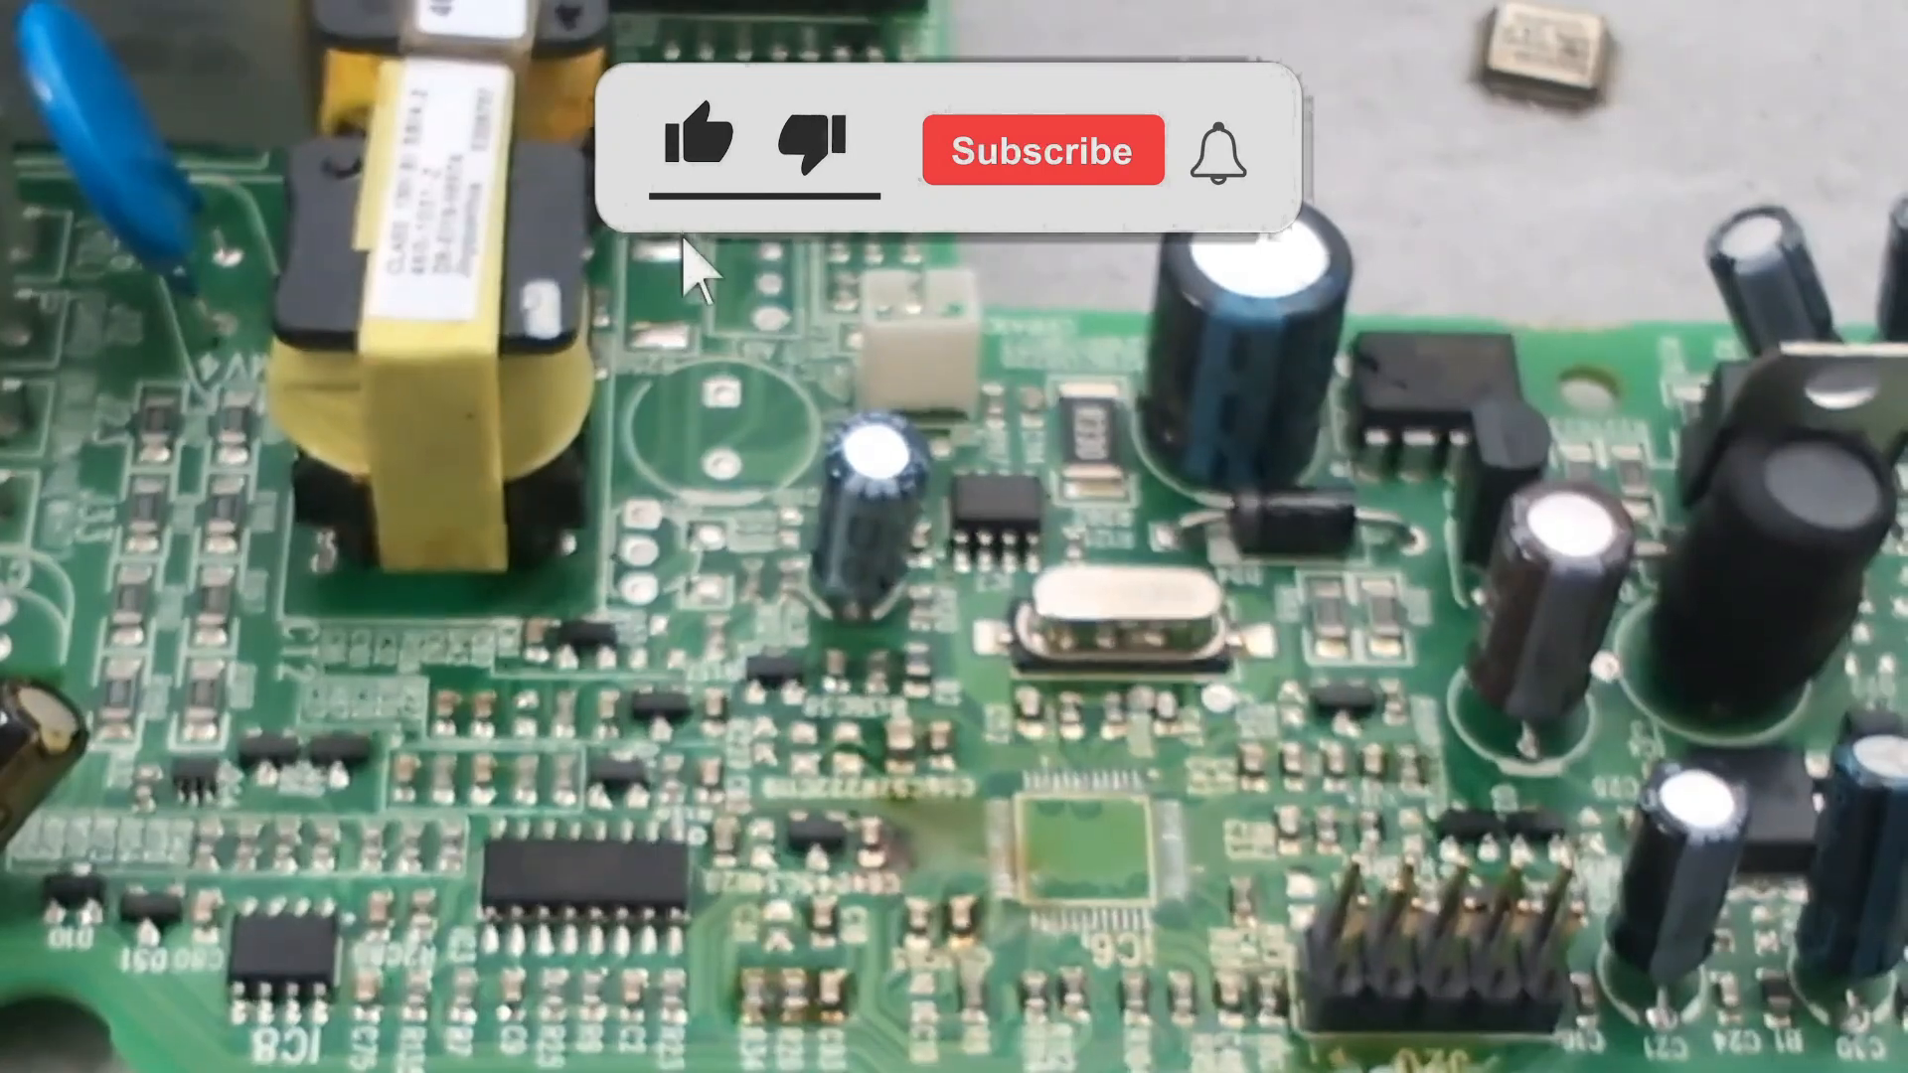
Like the video and subscribe to the channel with the notification bell on.
left_click(698, 150)
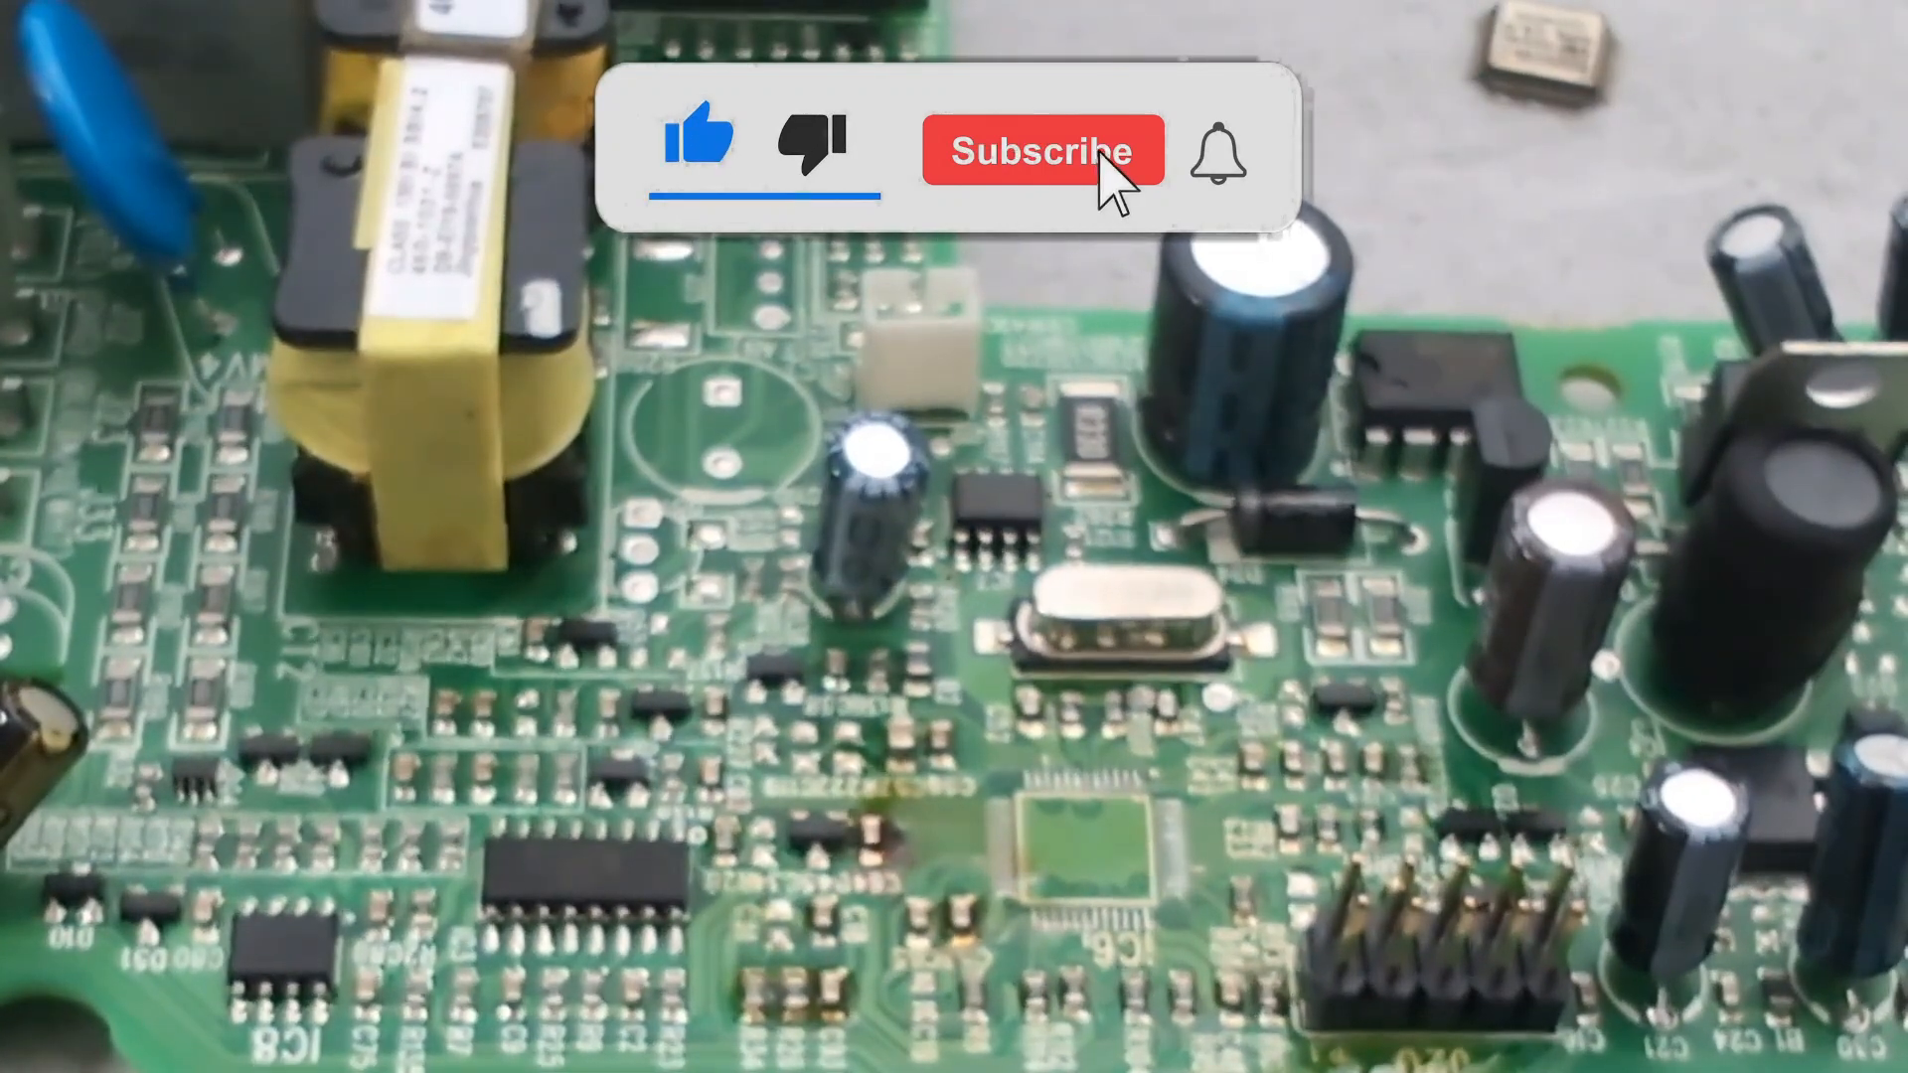
left_click(1039, 151)
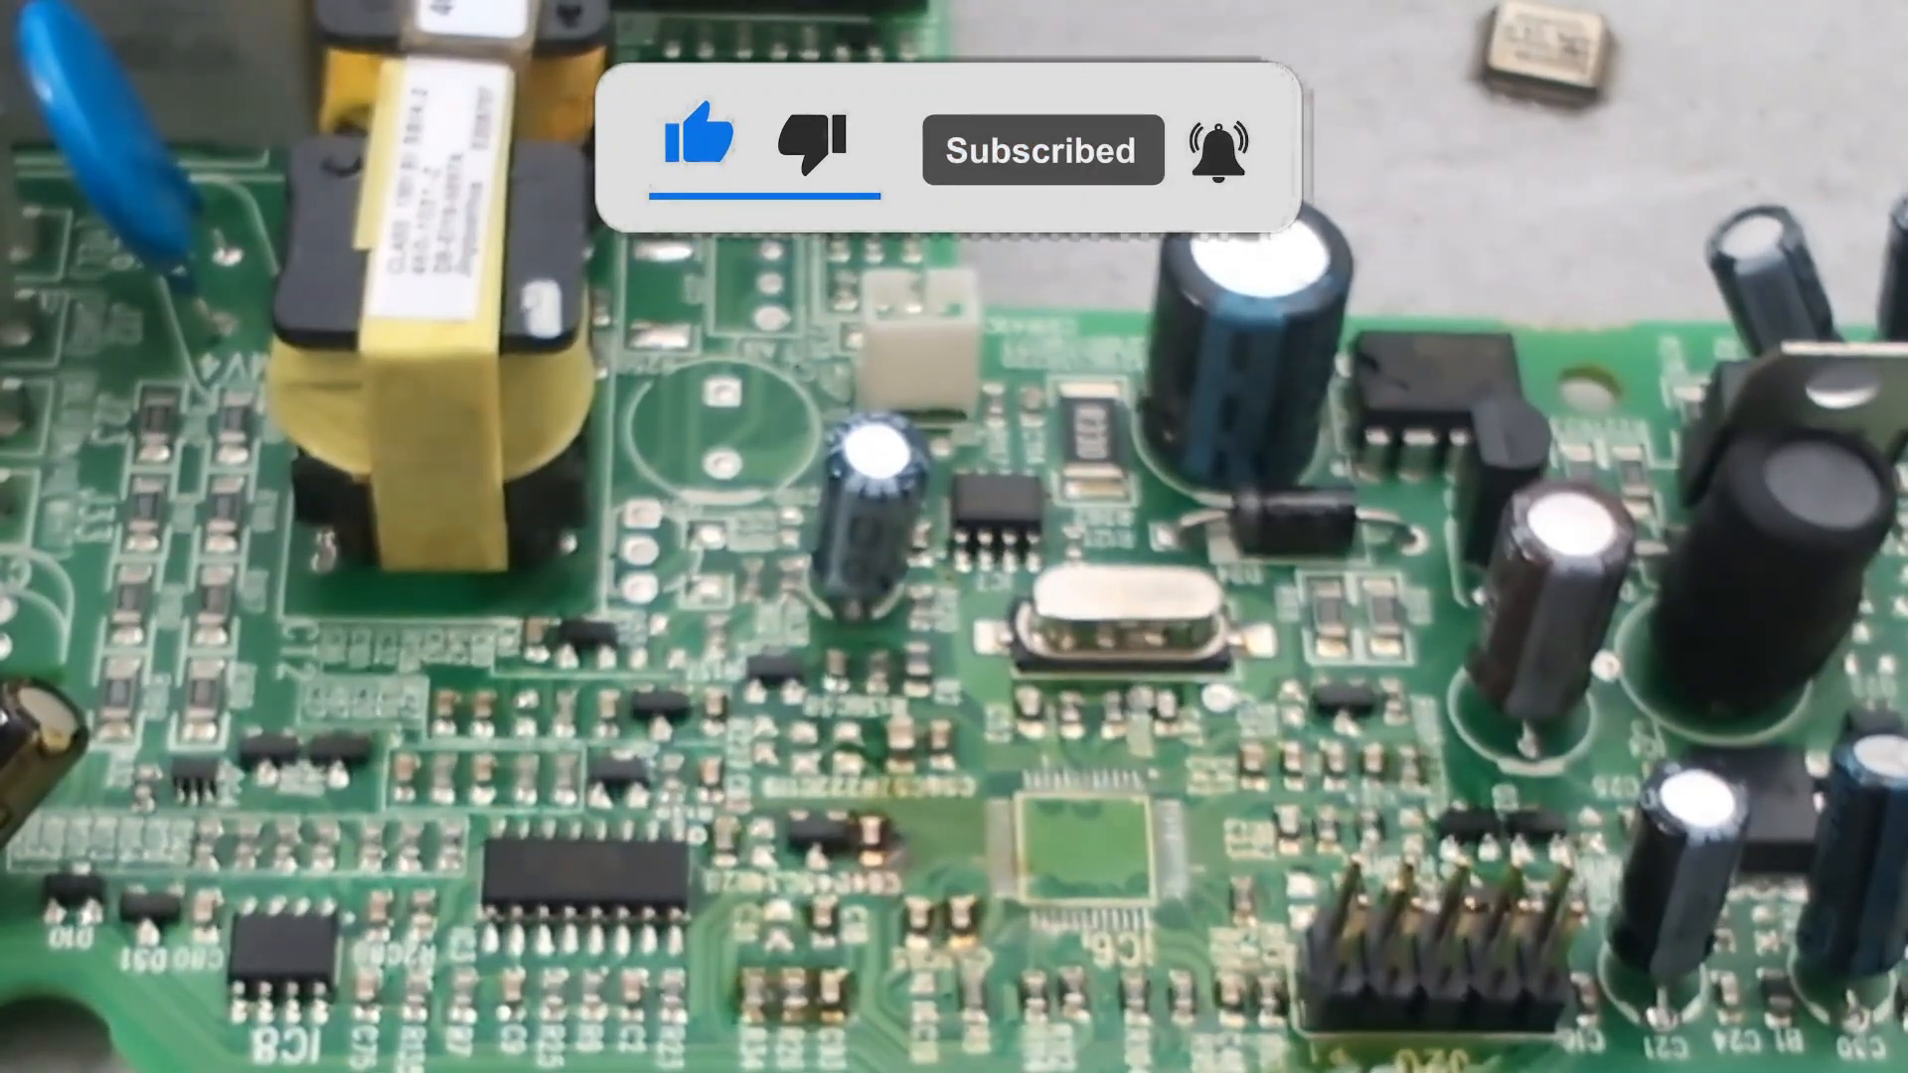